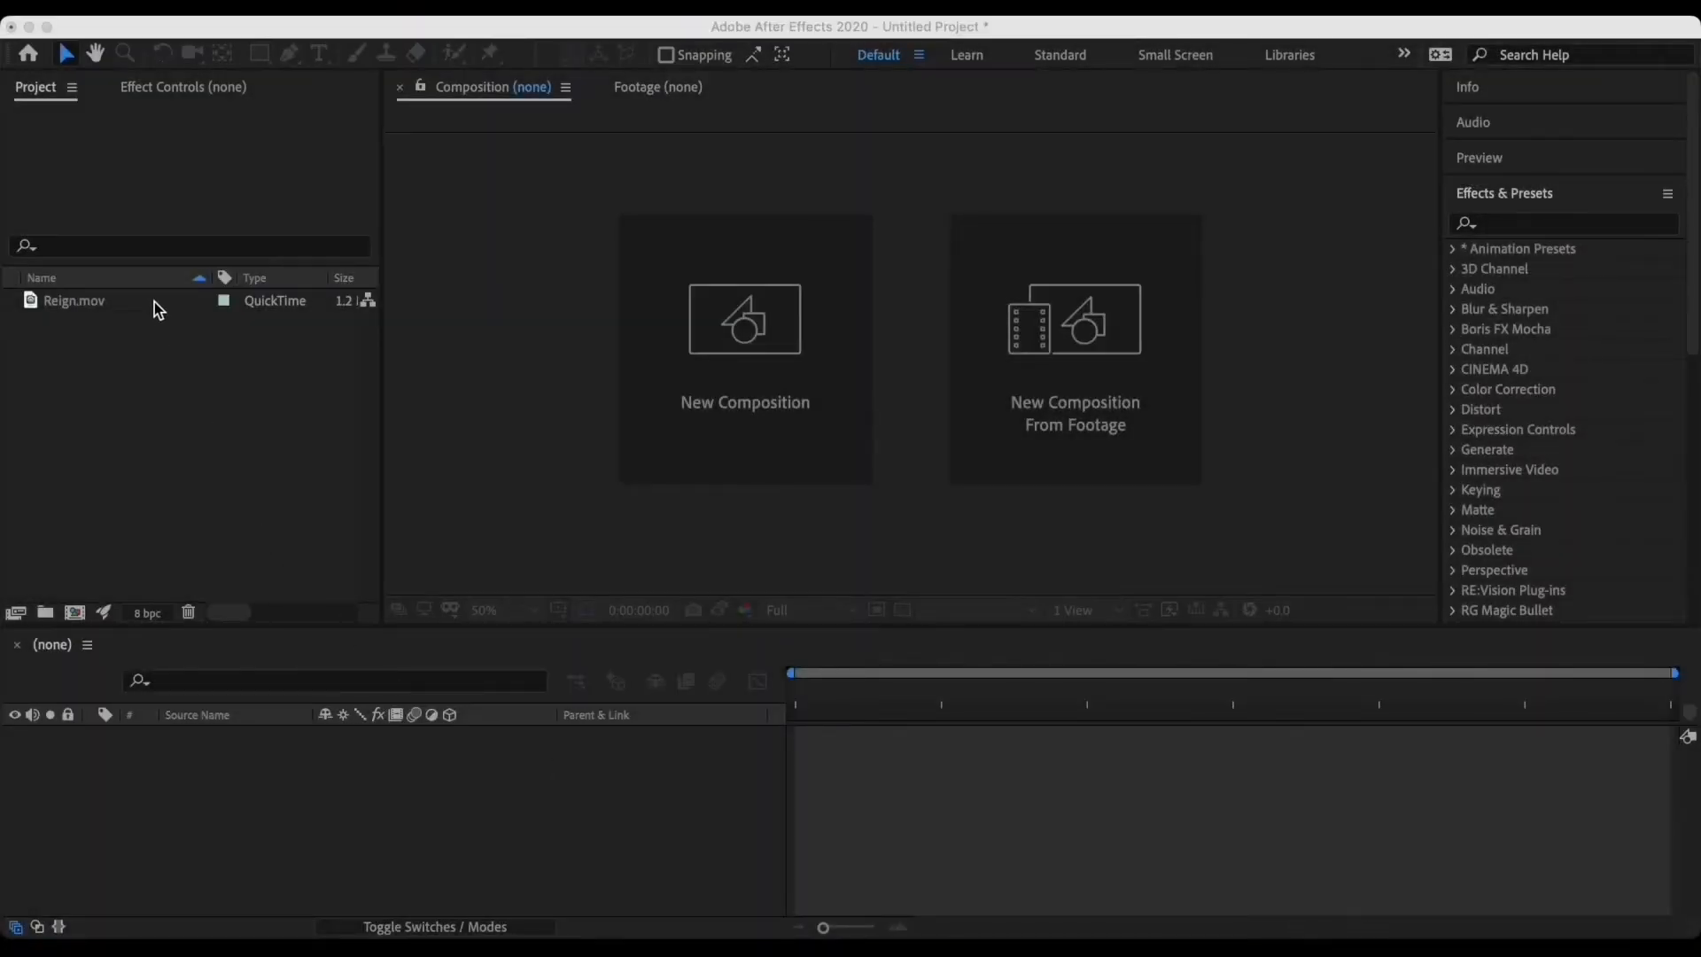
# Create a composition from Reign.mov and set the preview resolution to Quarter.
pyautogui.click(74, 301)
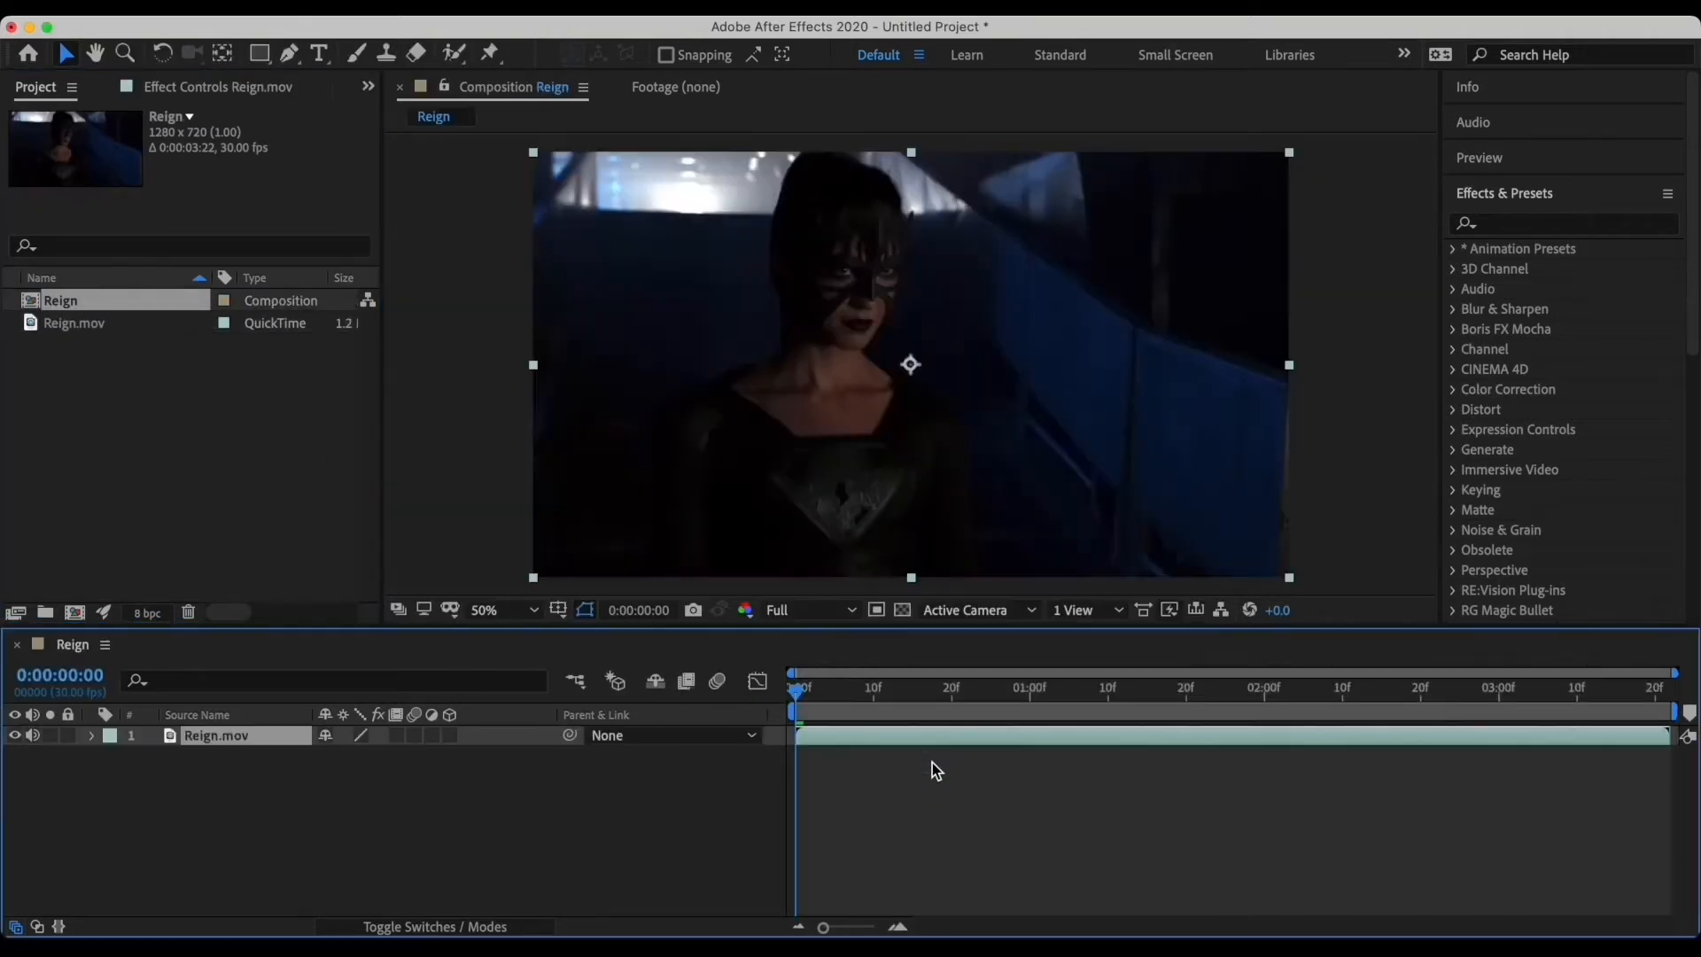
pyautogui.click(812, 607)
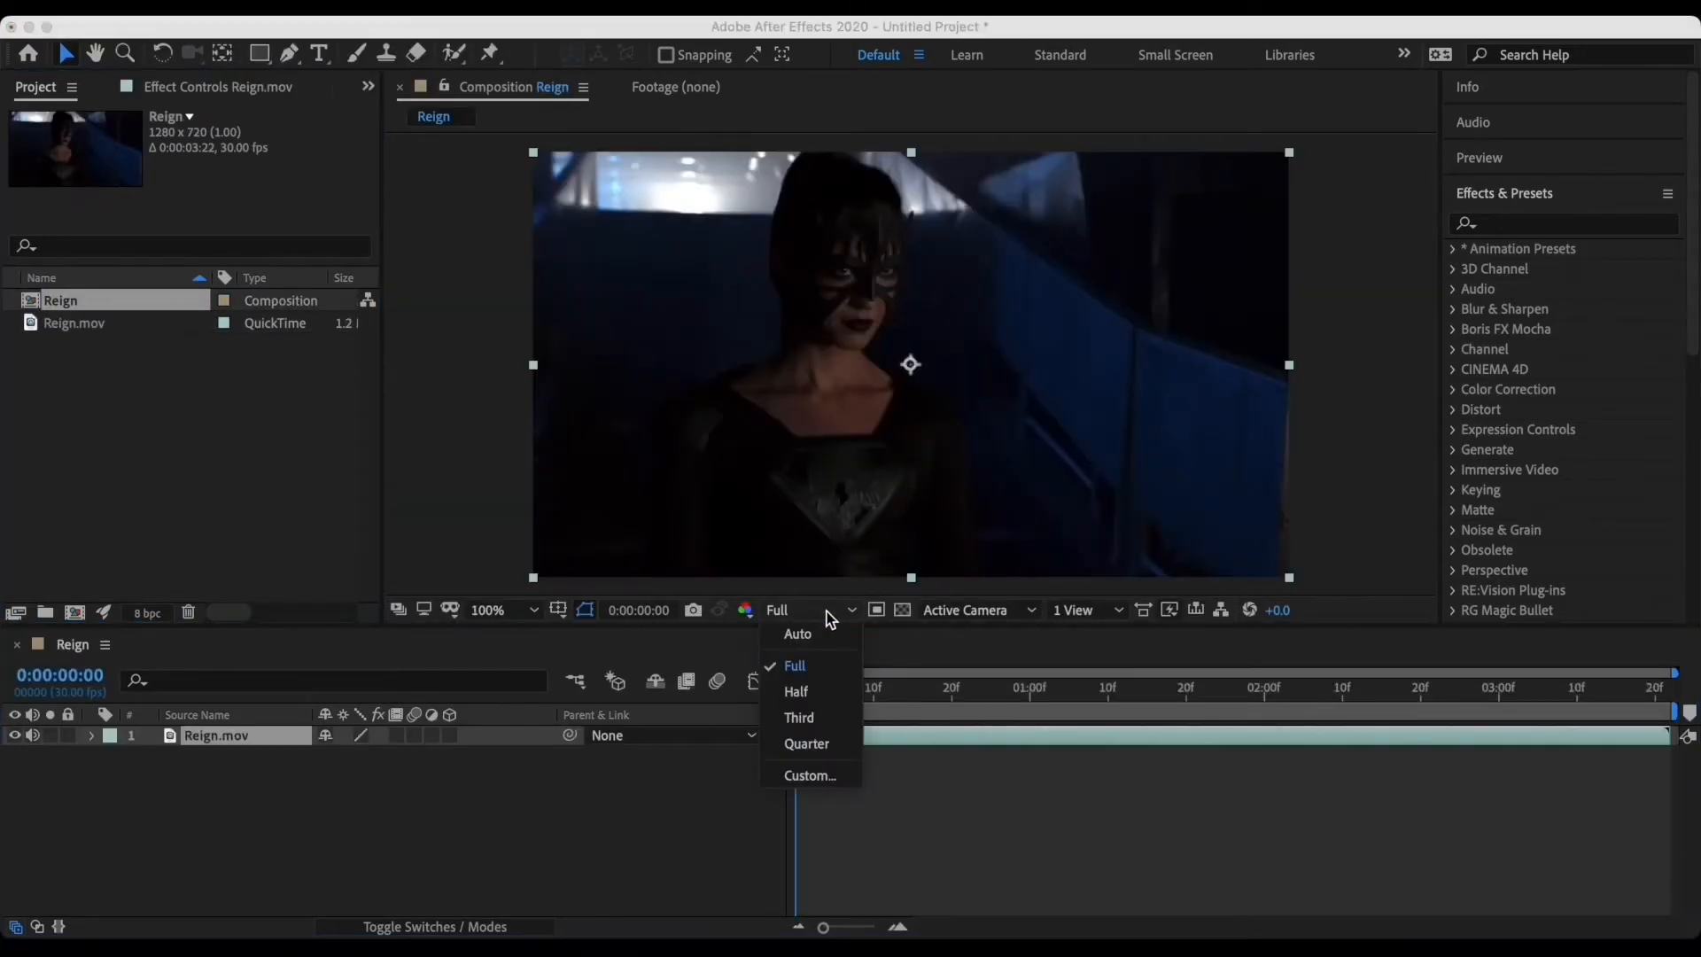
pyautogui.click(807, 743)
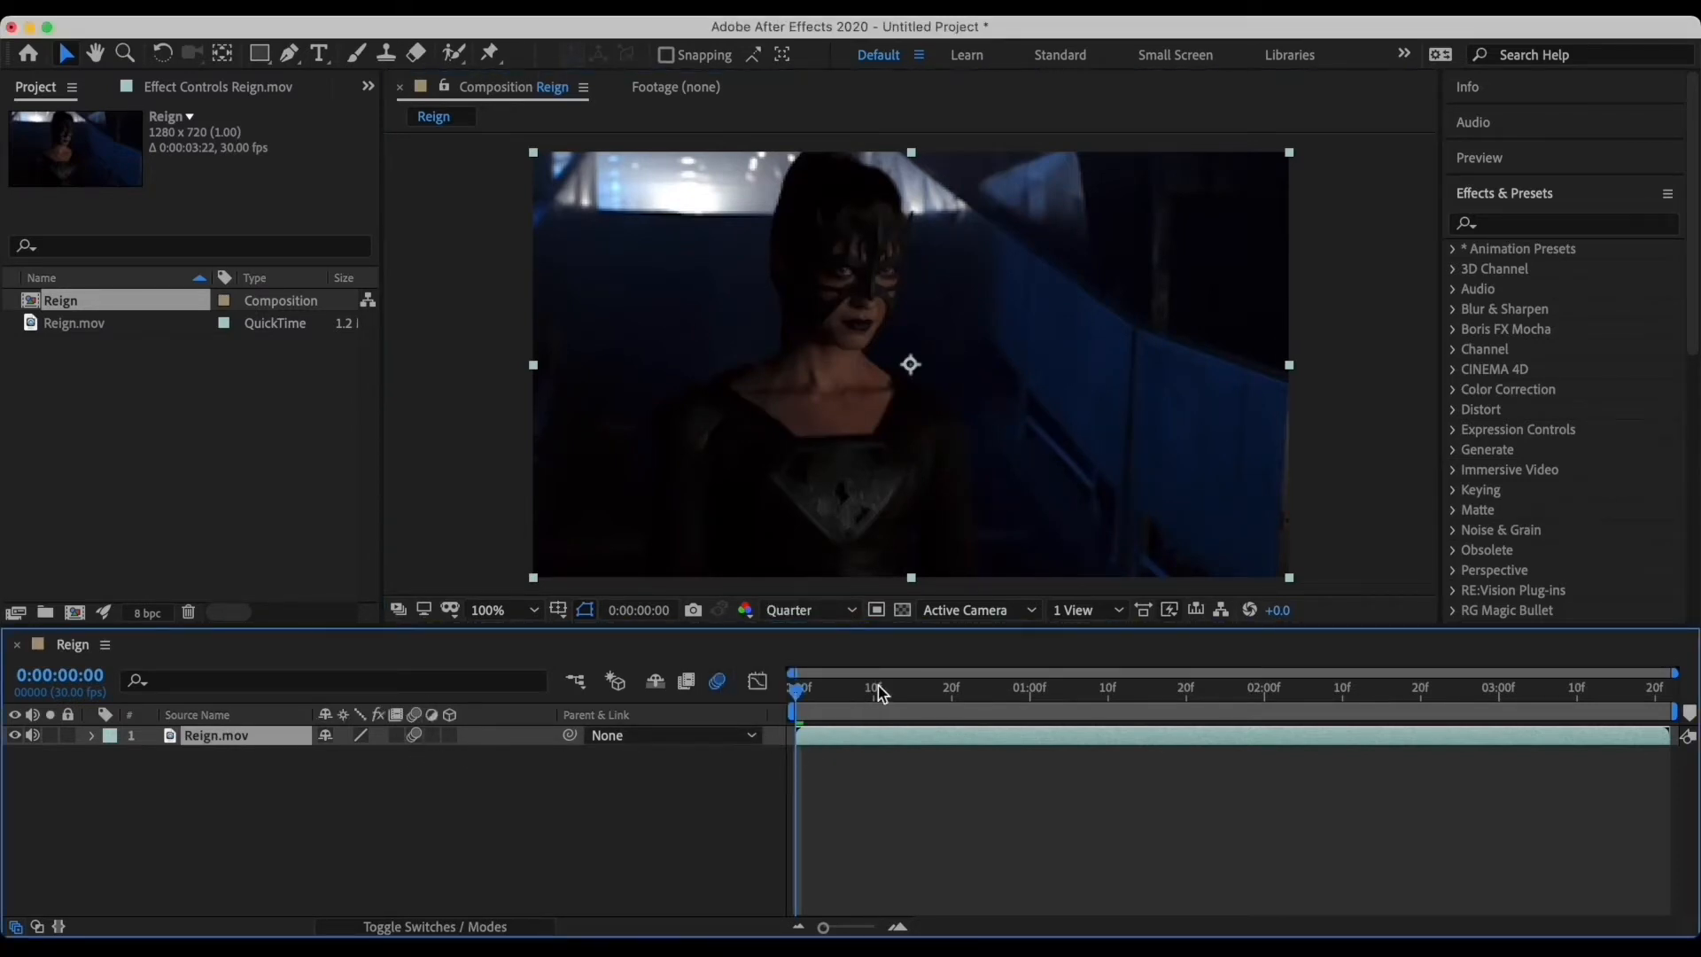
pyautogui.click(1563, 224)
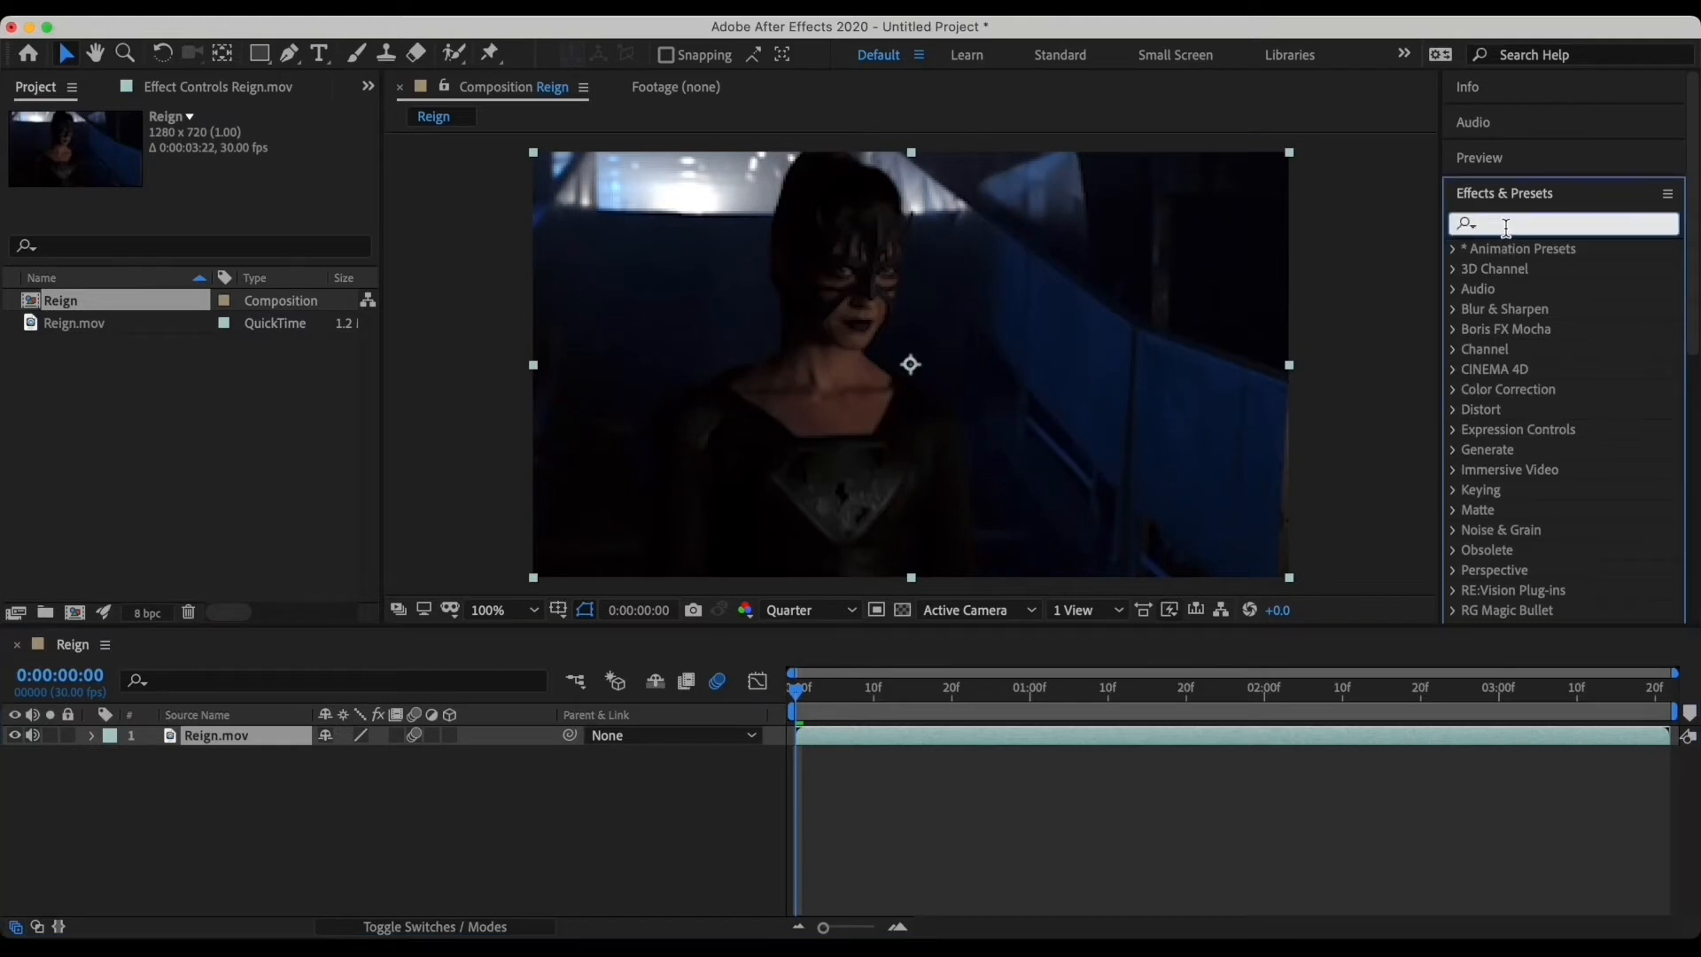
# Apply the Wave Warp effect to the layer and set its wave type to Sawtooth.
pyautogui.write('wave warp')
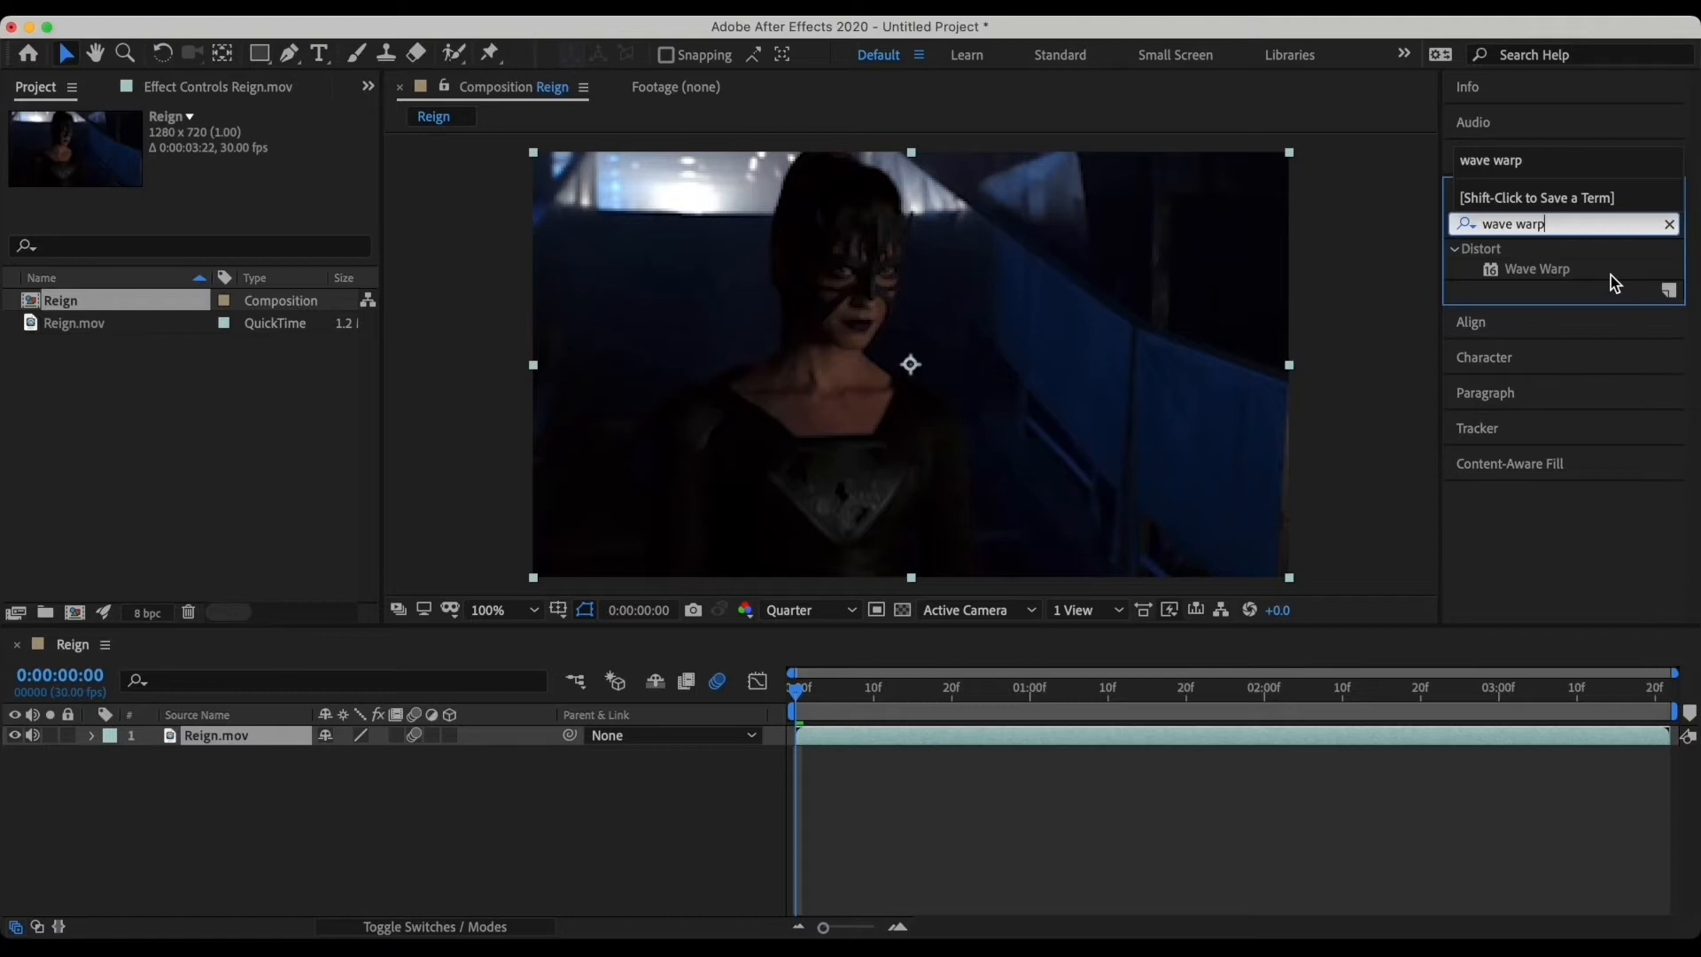
pyautogui.doubleClick(1538, 268)
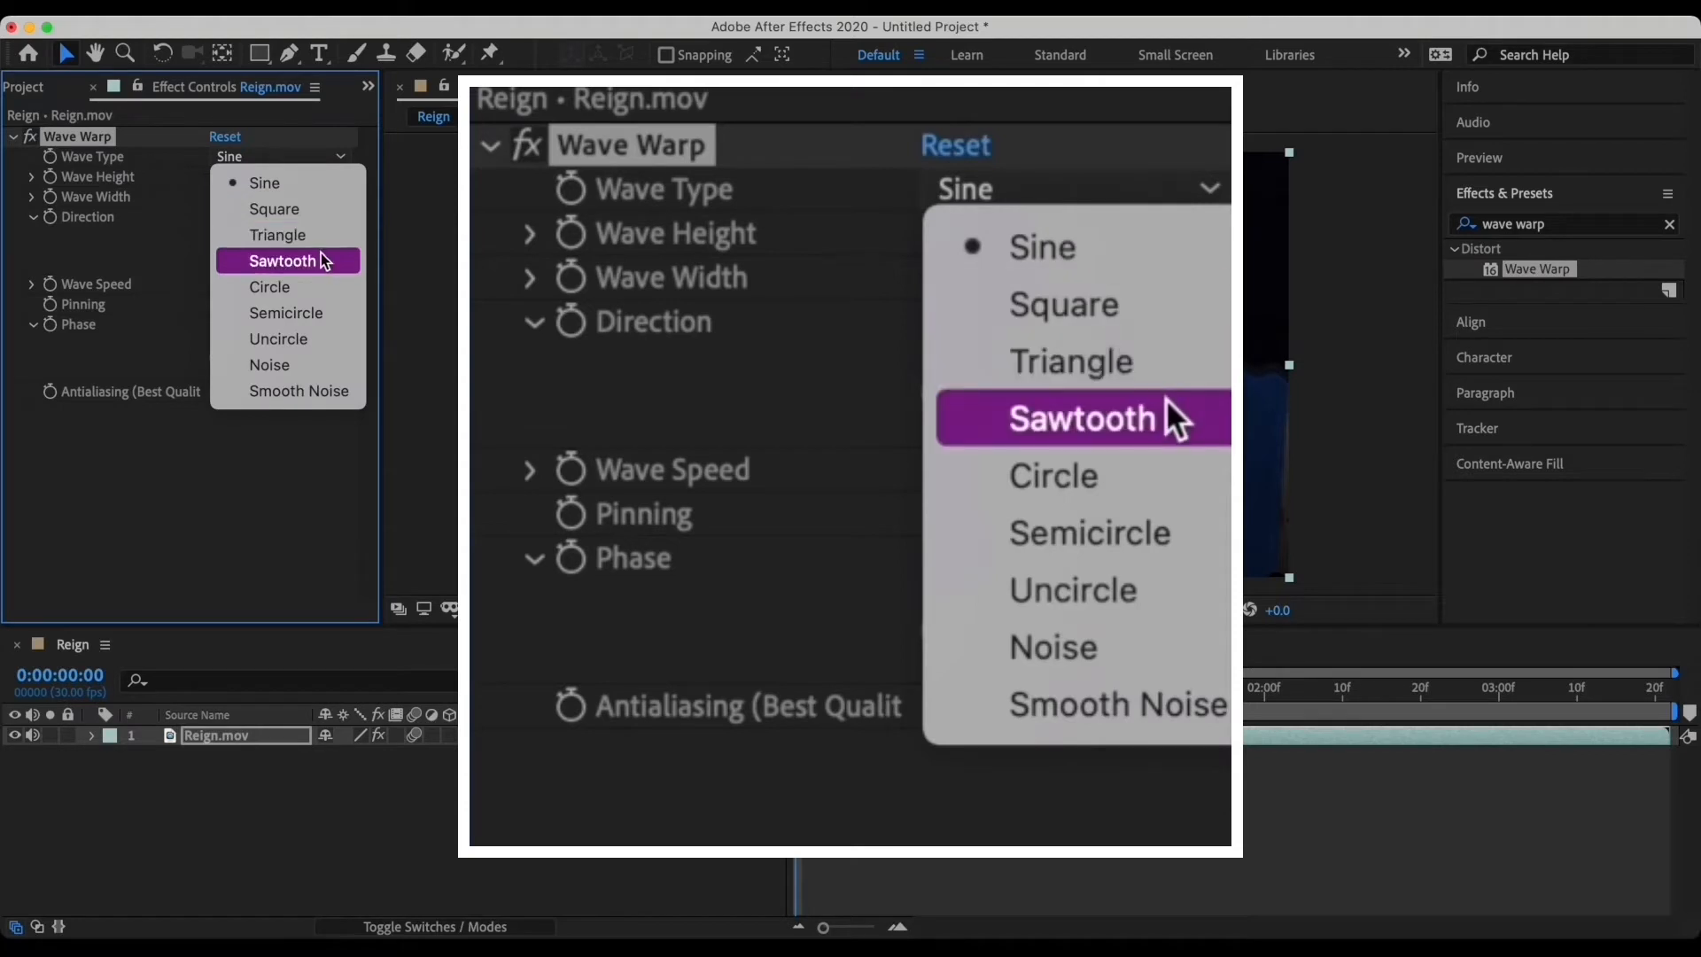
pyautogui.click(1079, 418)
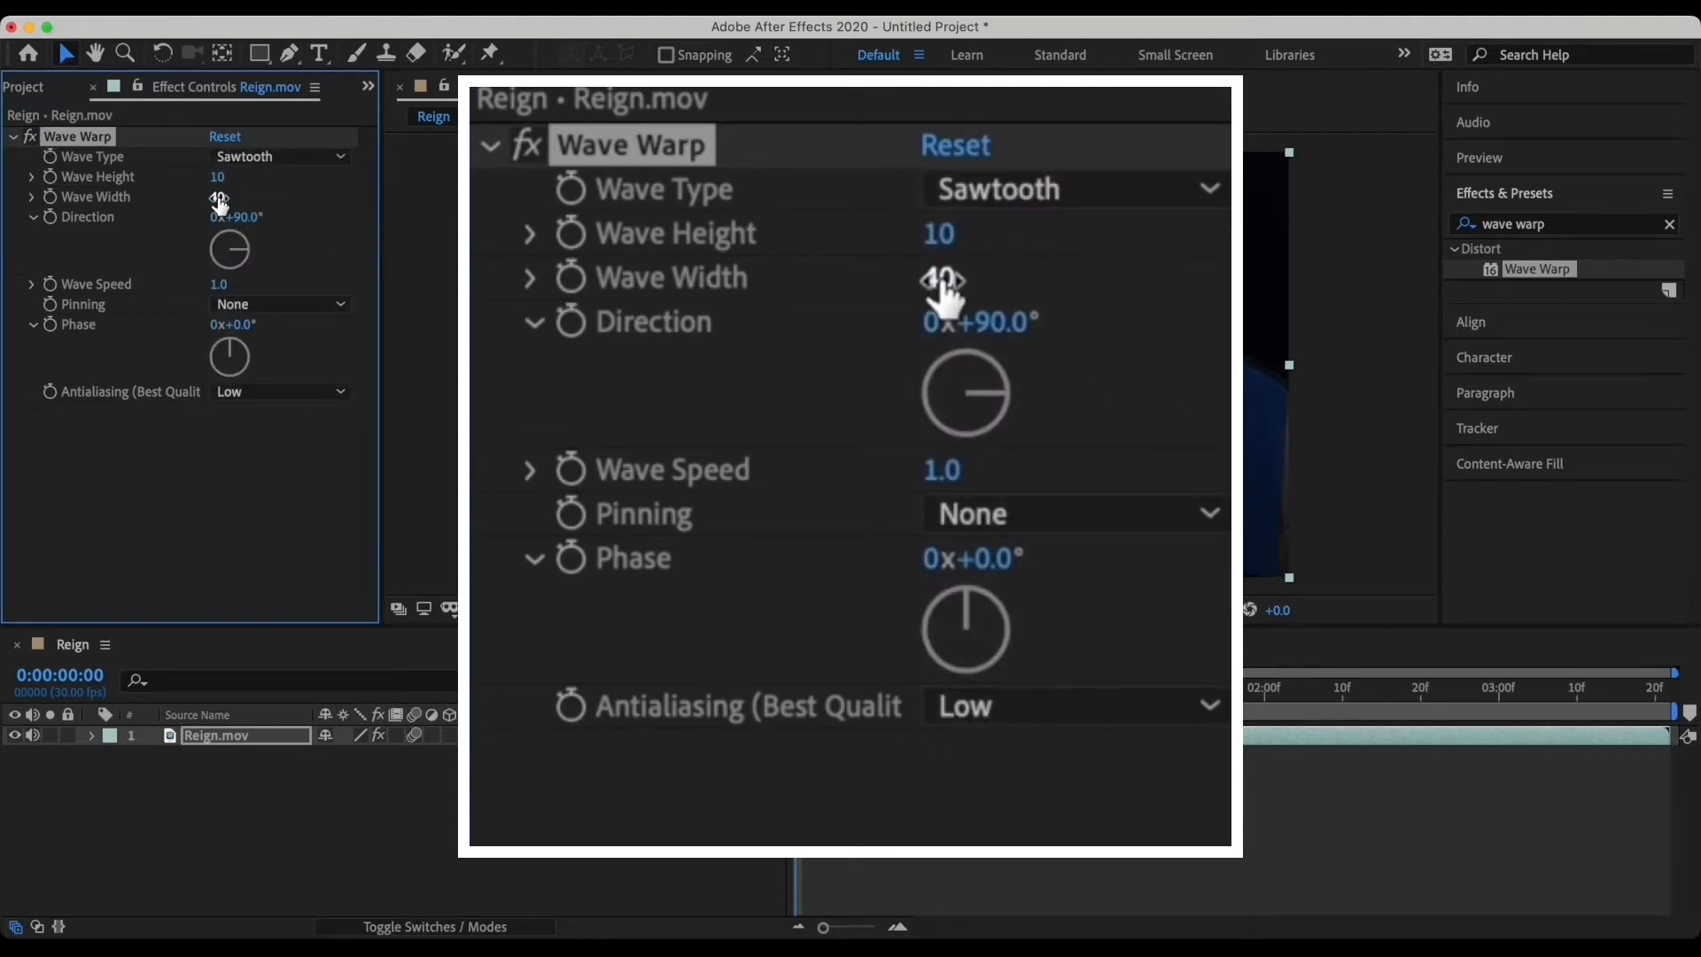
# Set Wave Warp width 200, direction 130° and speed 0.8.
pyautogui.click(976, 276)
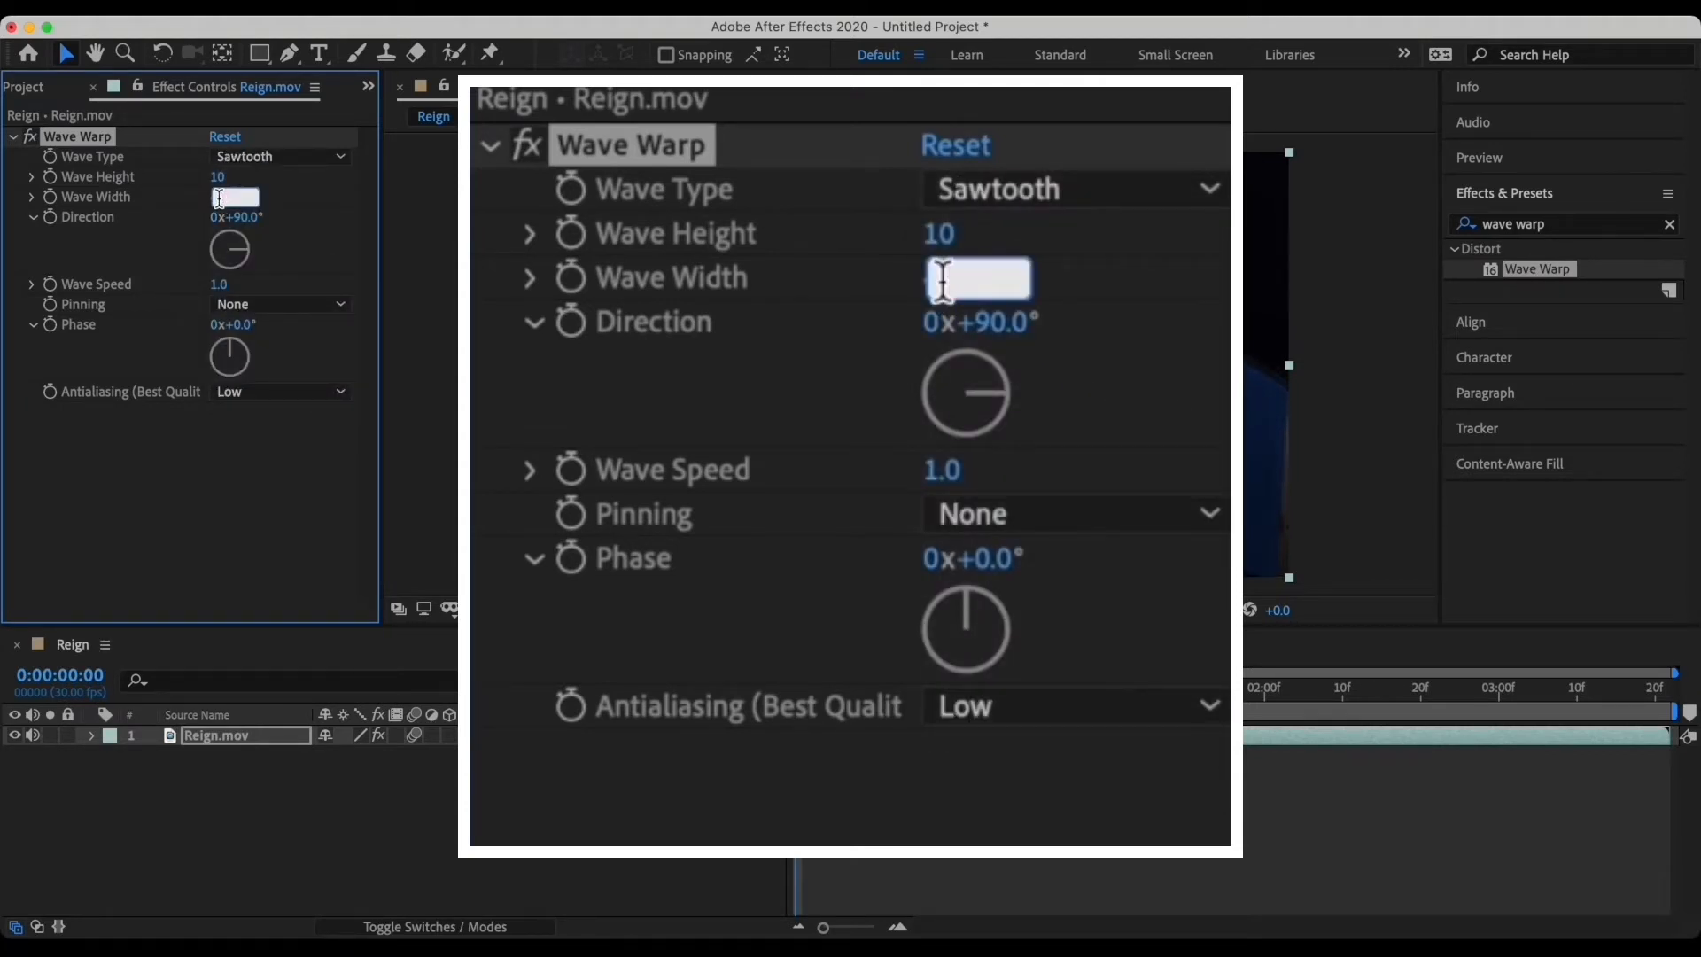
pyautogui.write('200')
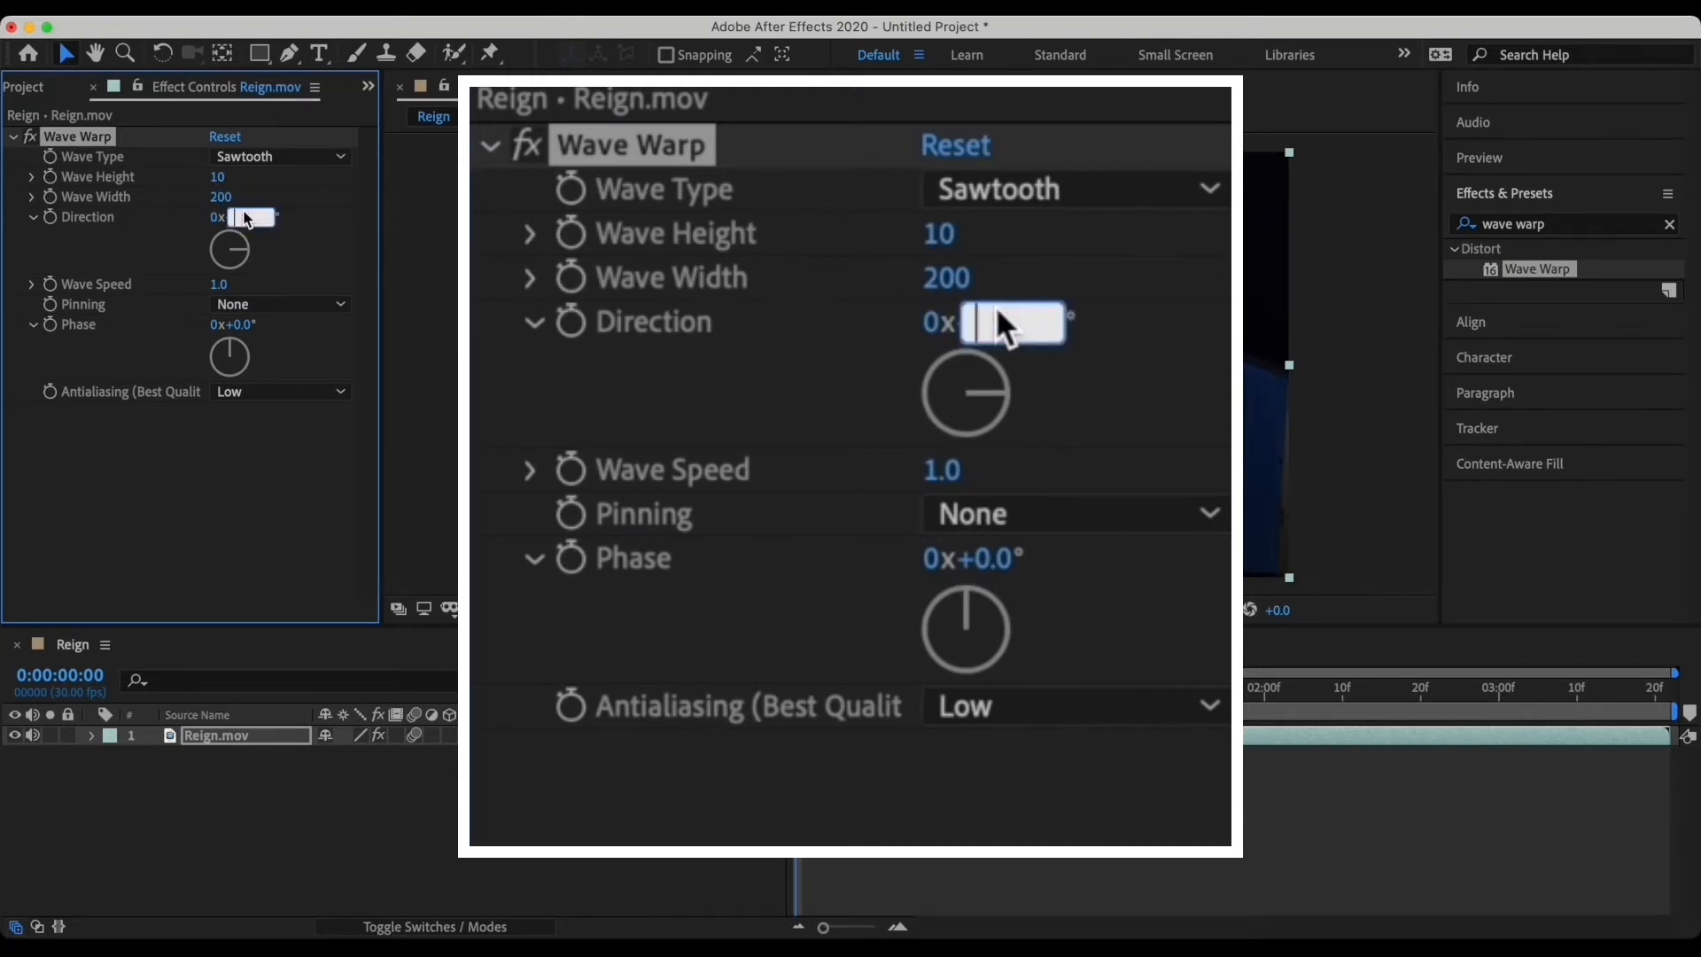
pyautogui.write('130.0°')
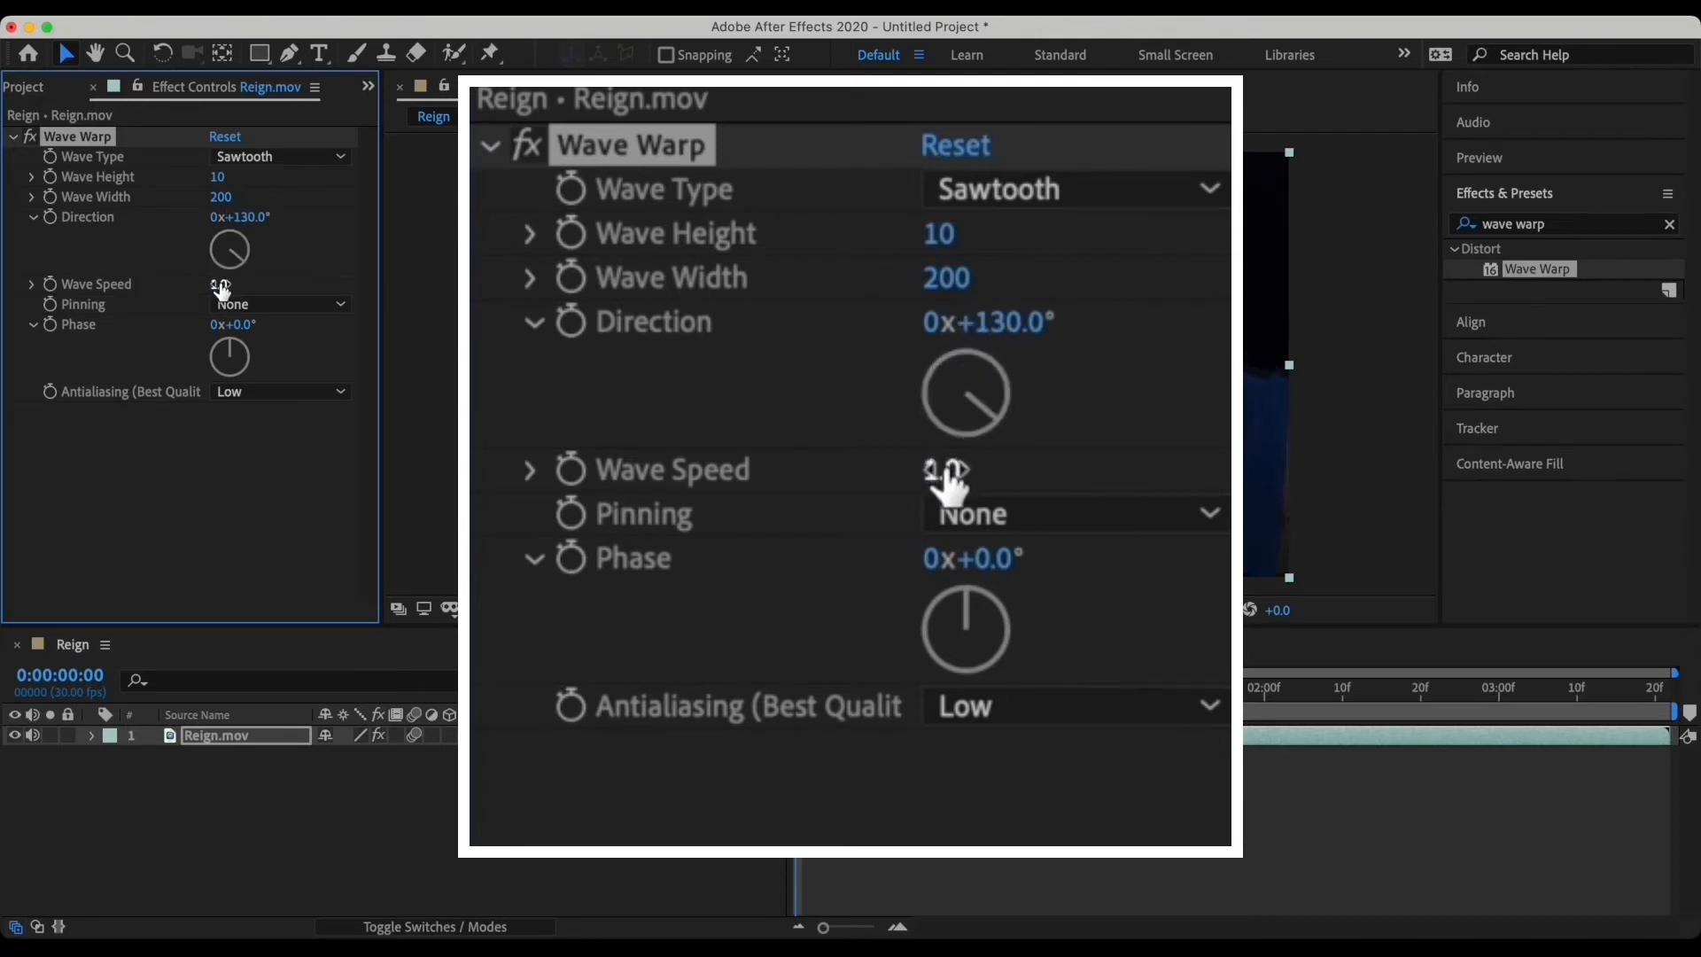
pyautogui.click(976, 468)
pyautogui.write('0.8')
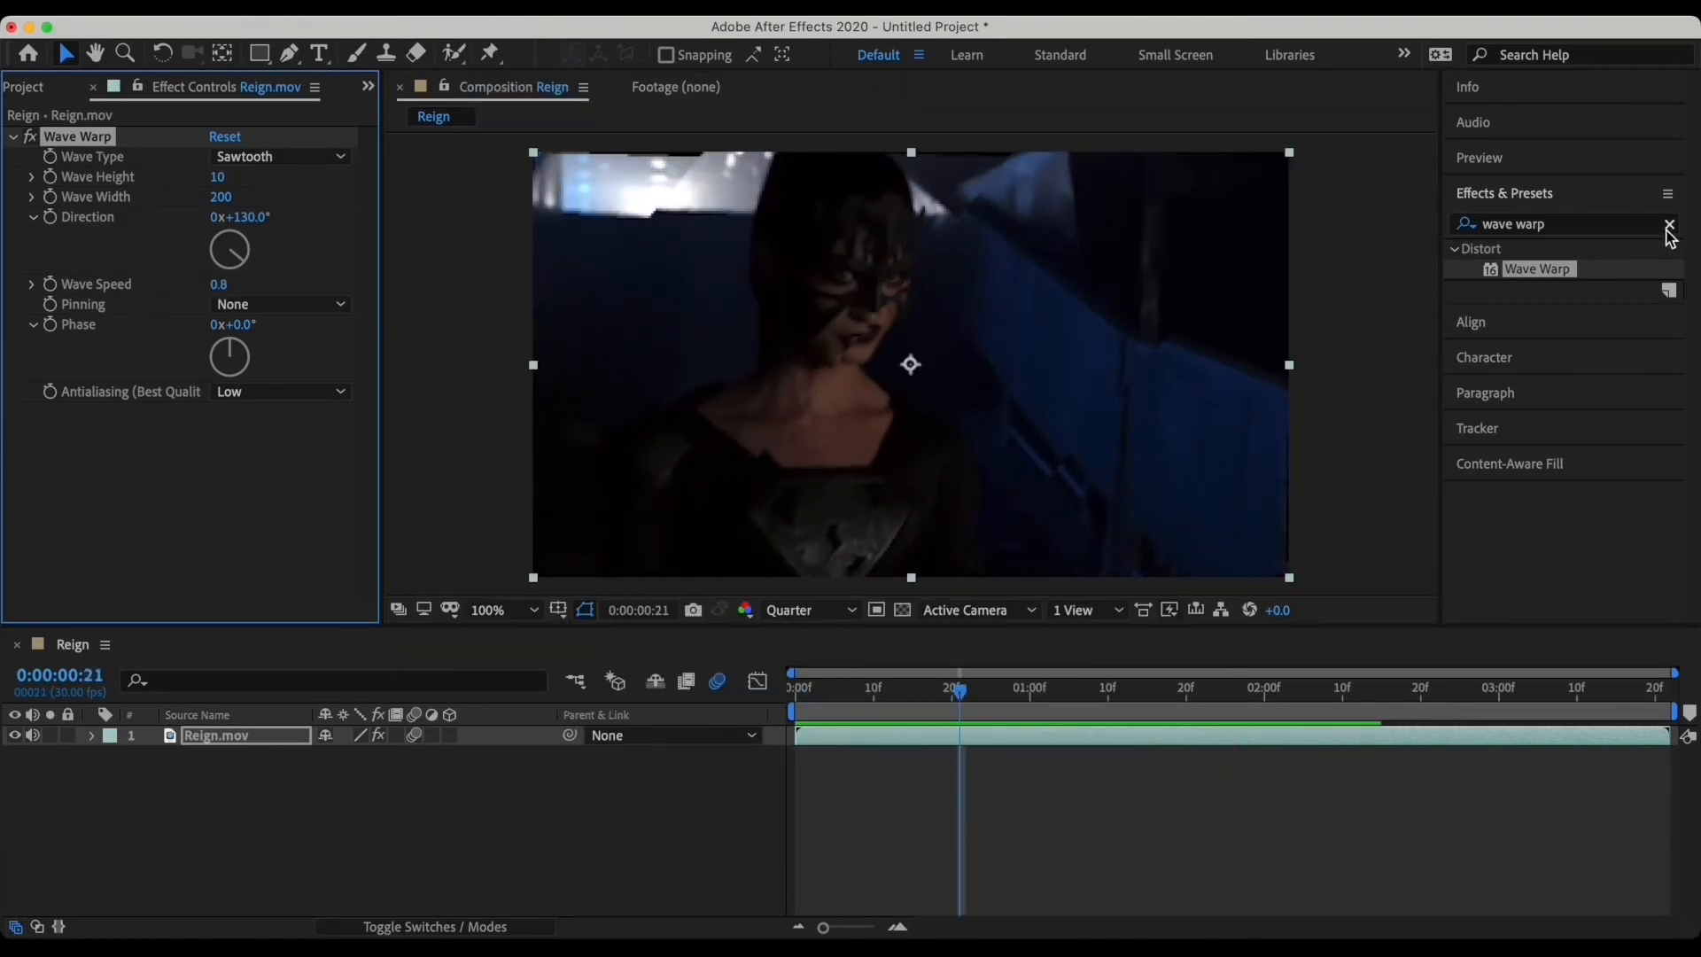
# Find and apply the Motion Tile effect to the layer.
pyautogui.click(1670, 225)
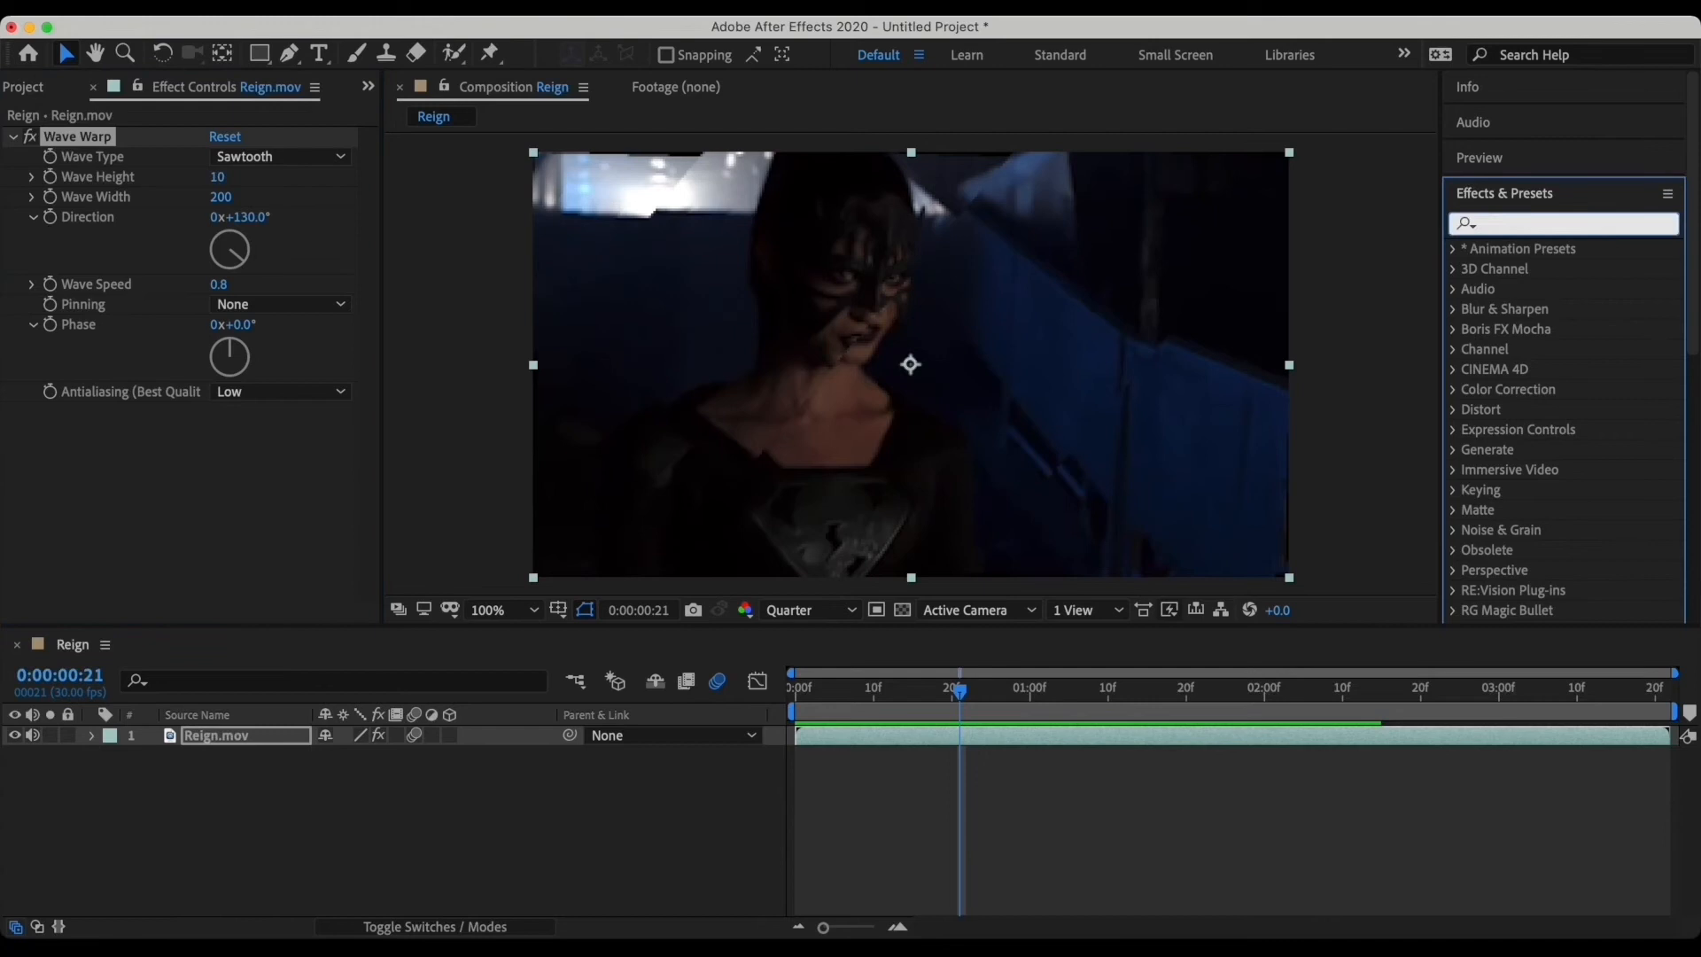
pyautogui.write('motion')
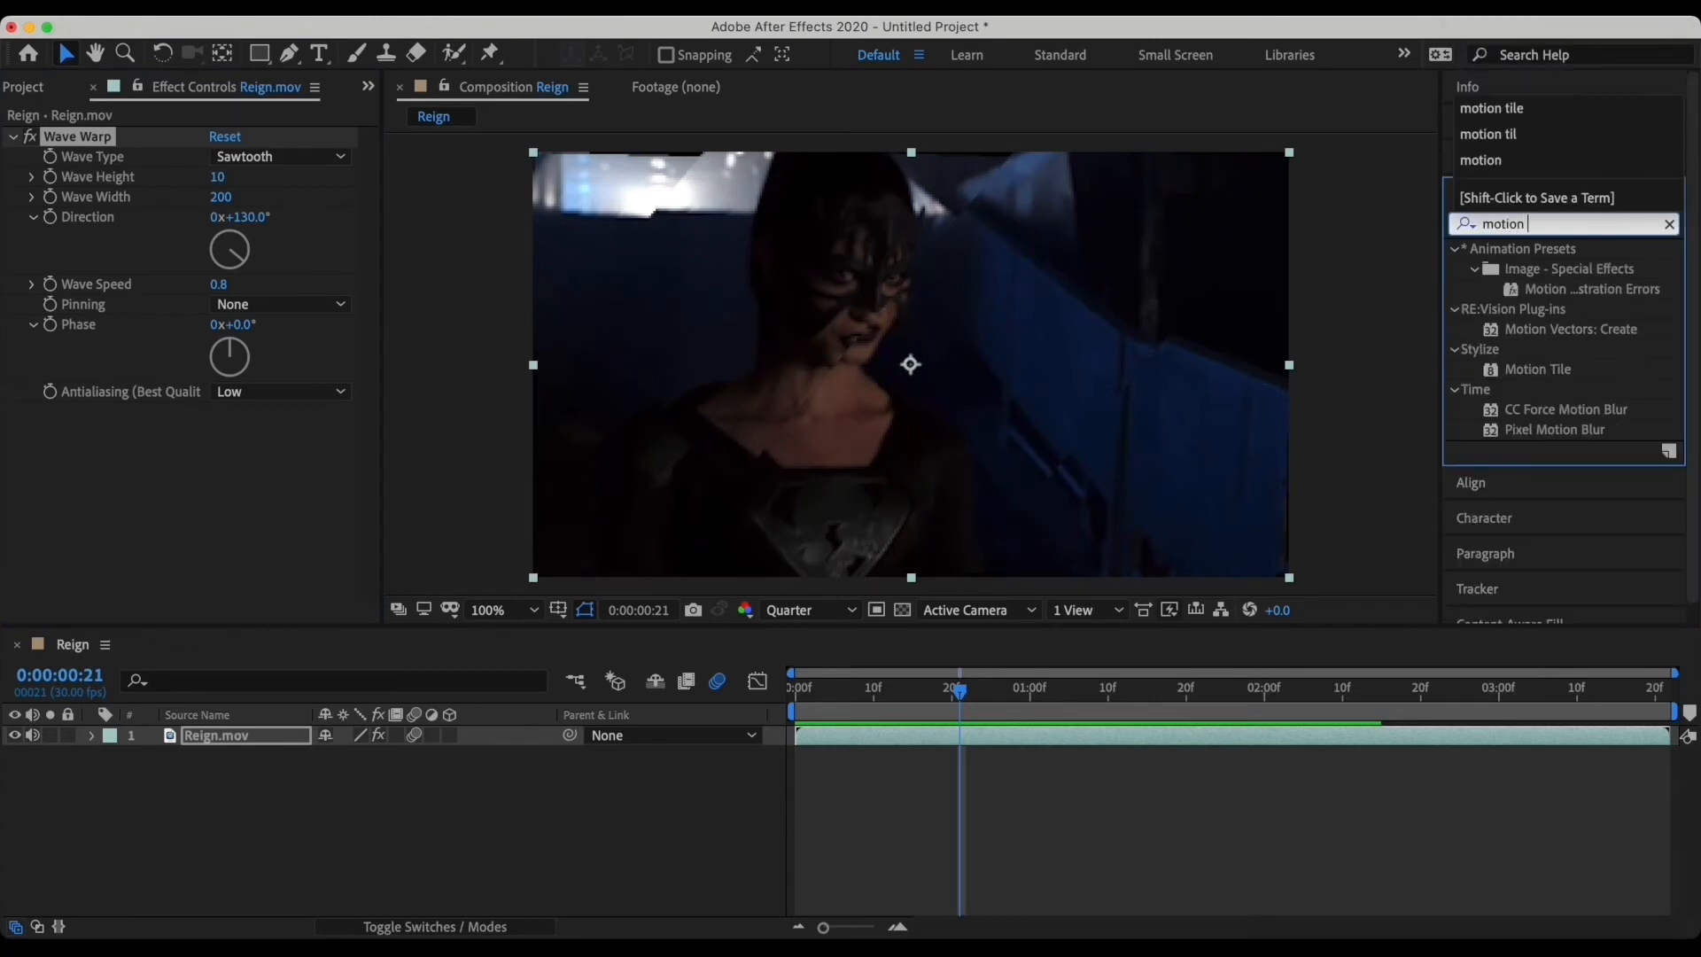
pyautogui.write('t')
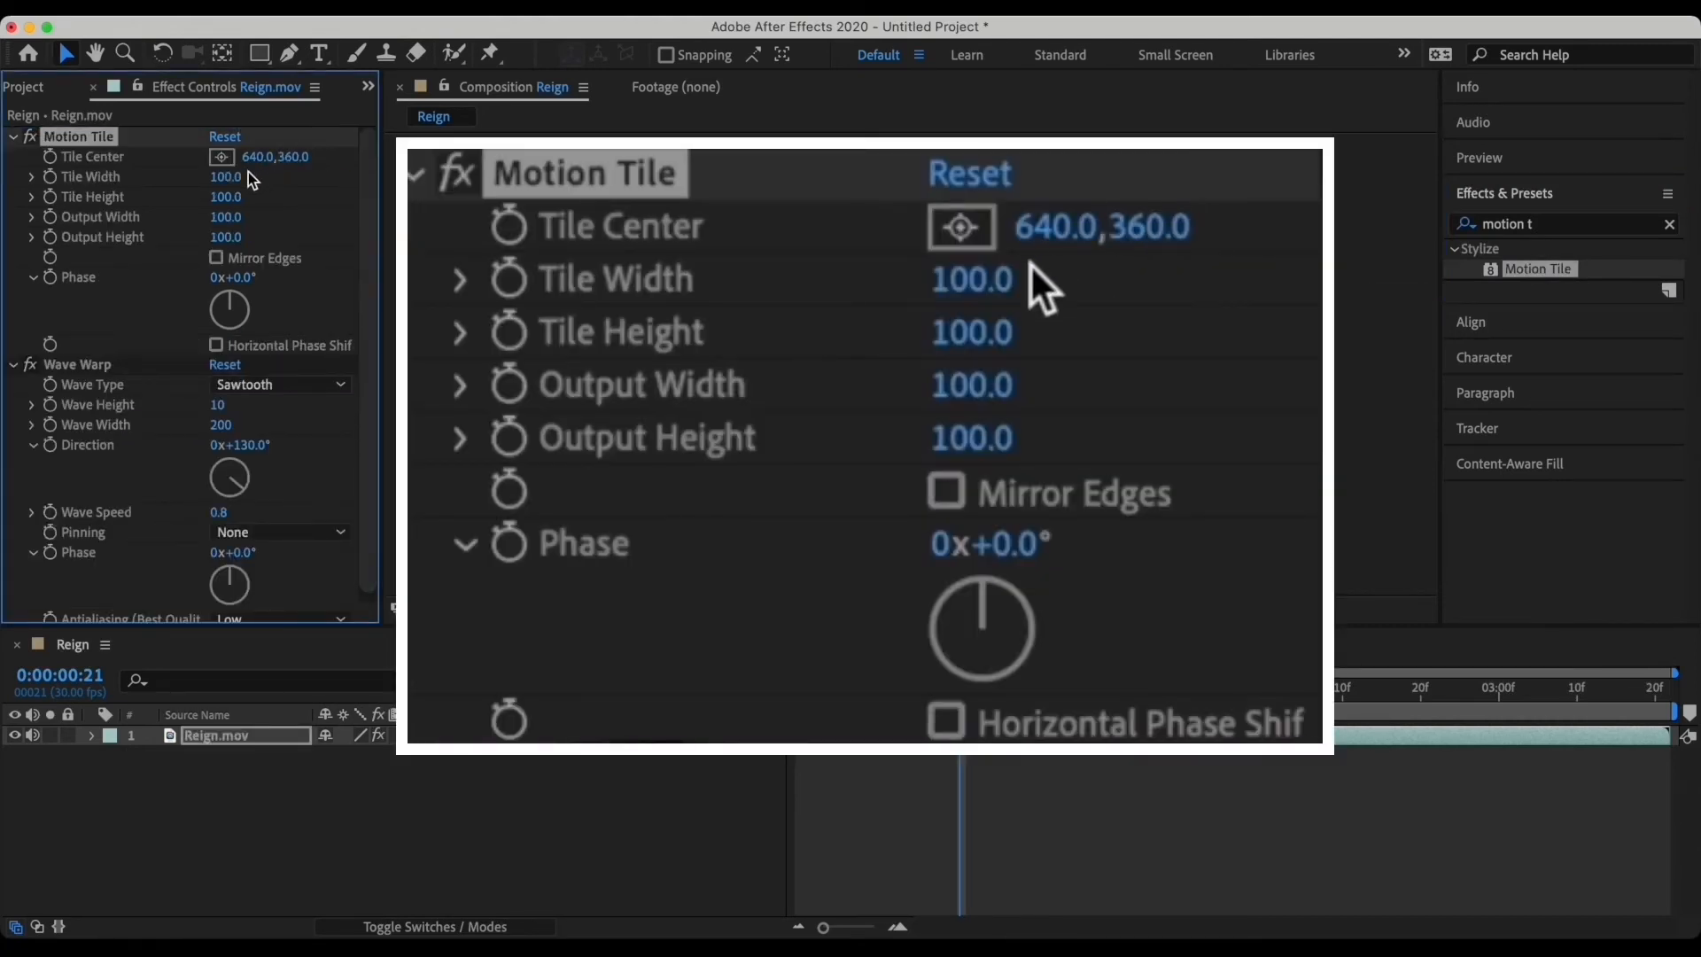
# Set Motion Tile output width and height to 200 with Mirror Edges on.
pyautogui.doubleClick(971, 385)
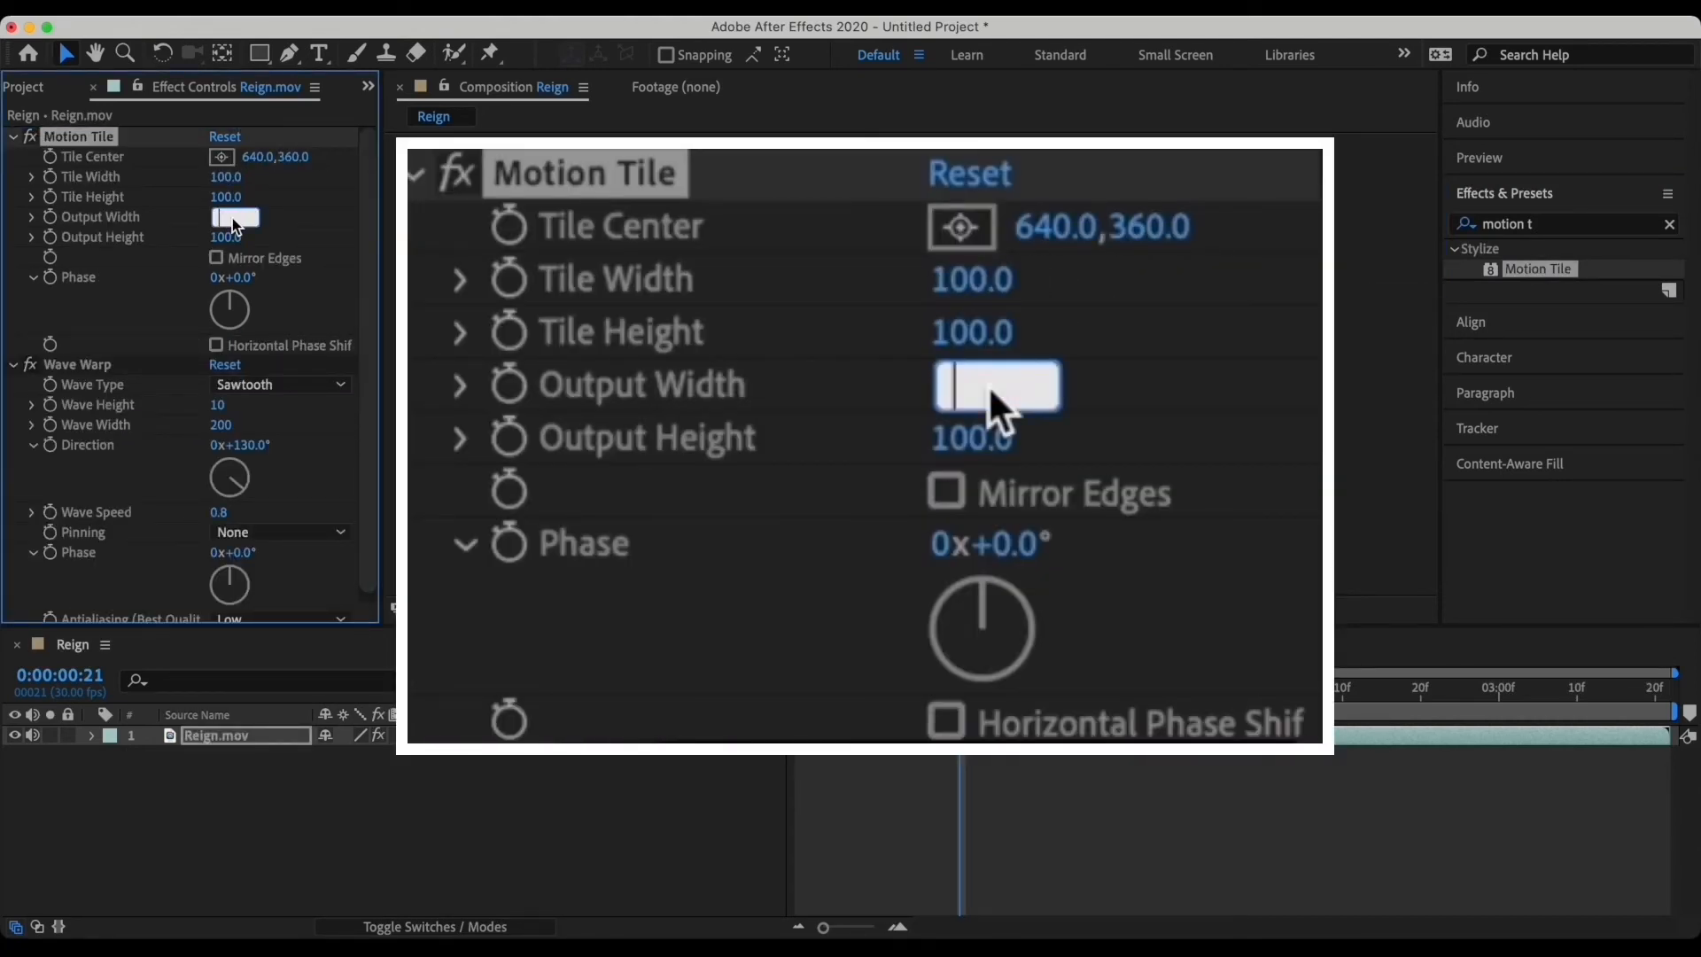
pyautogui.write('200.0')
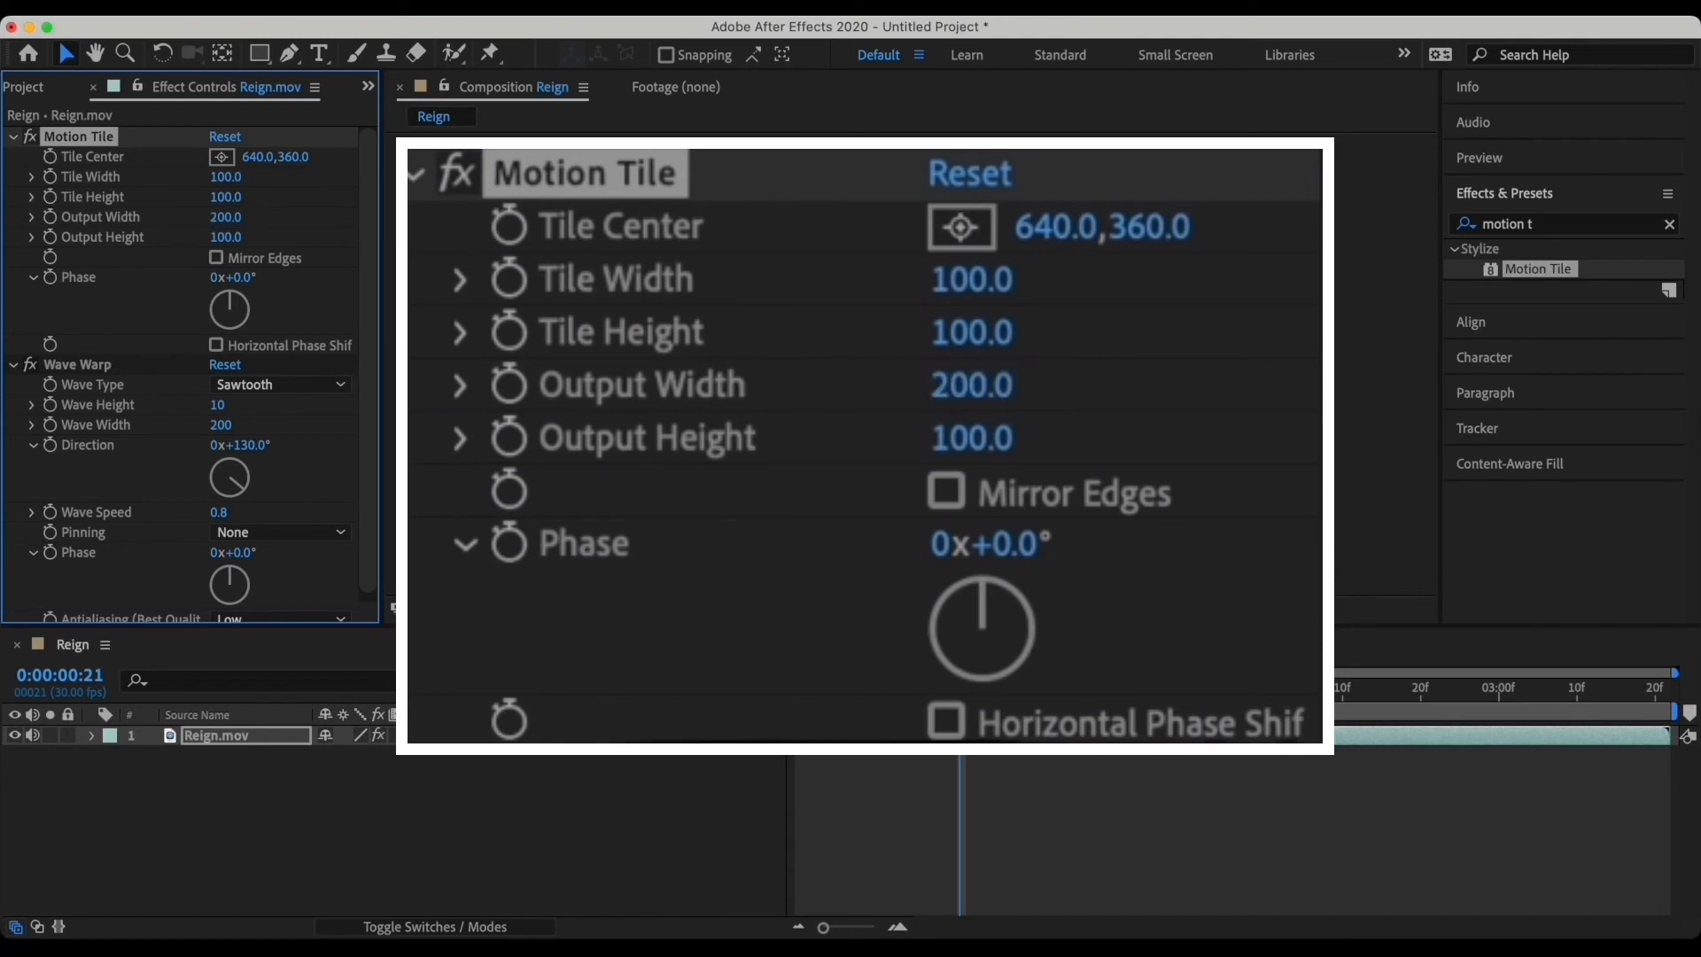
pyautogui.write('2')
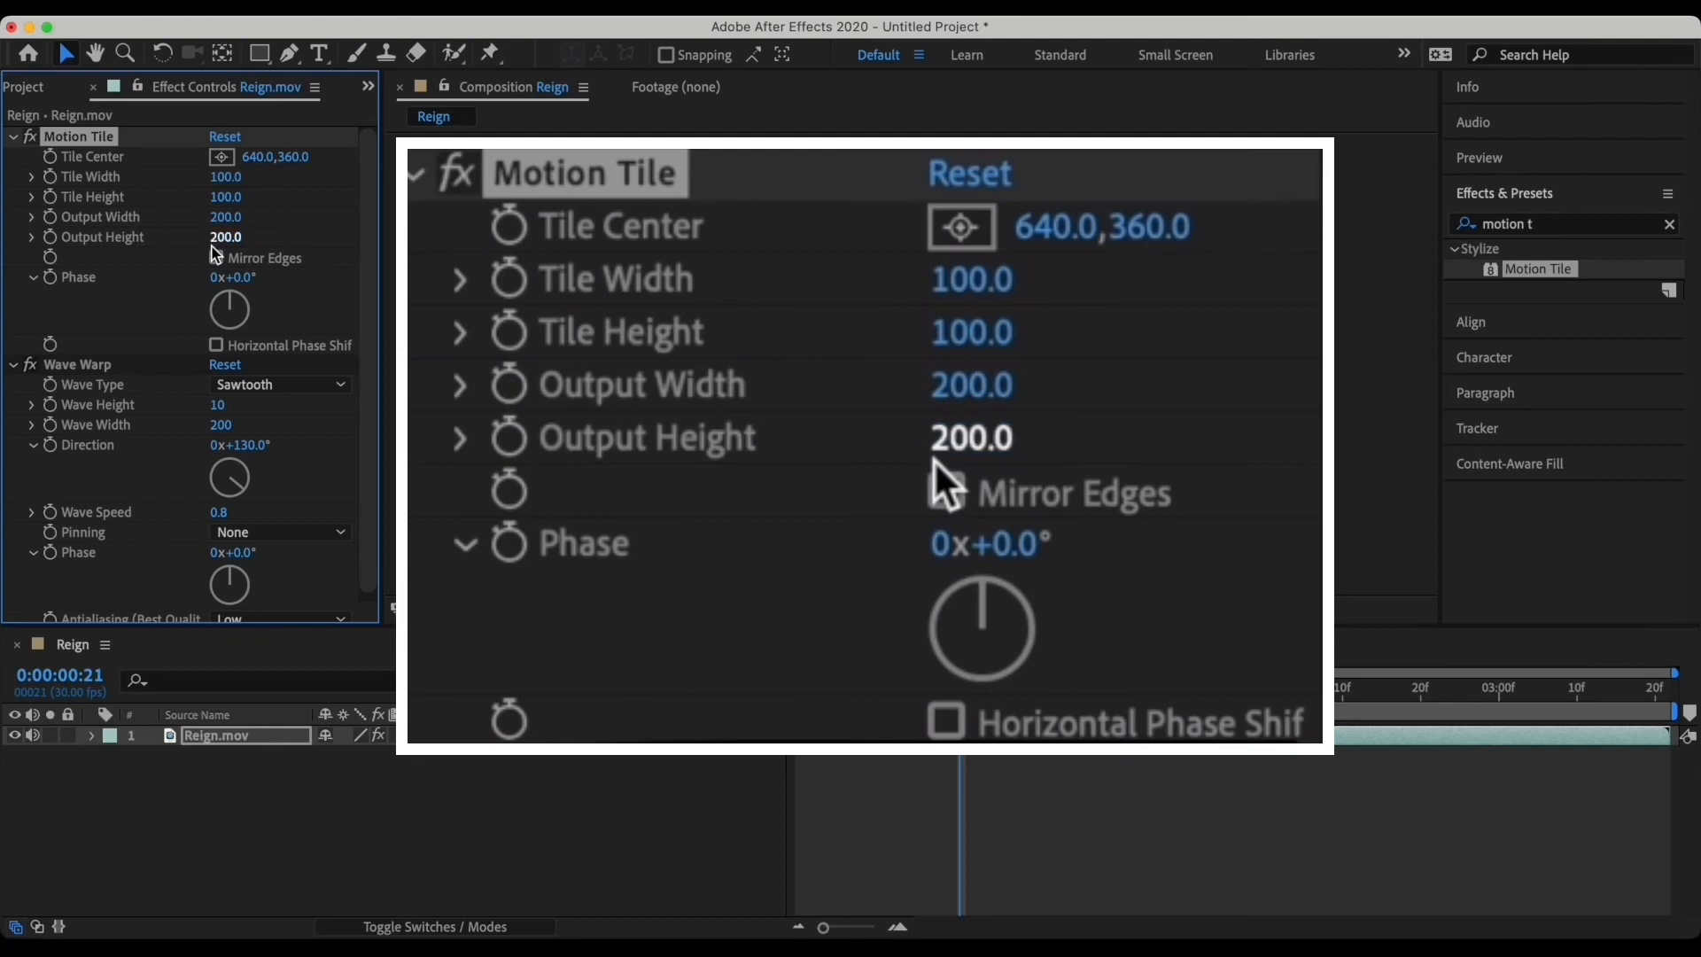
pyautogui.click(945, 490)
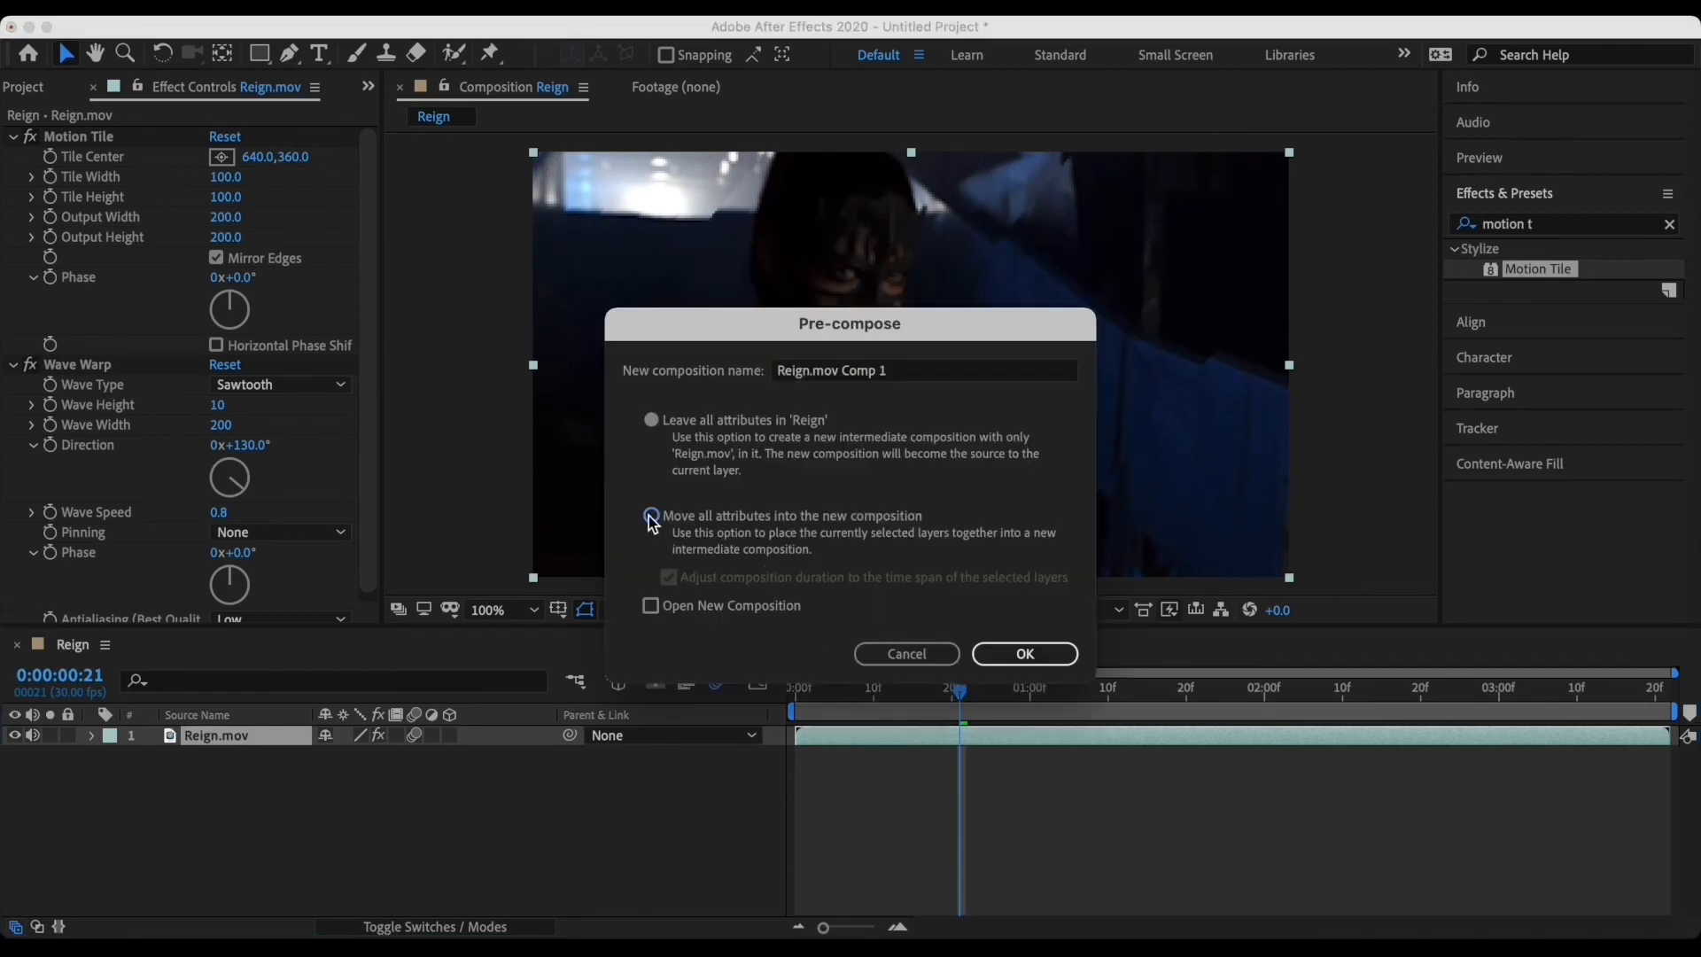
# Pre-compose the layer into Reign.mov Comp 1, moving all attributes into the new composition.
pyautogui.click(1023, 653)
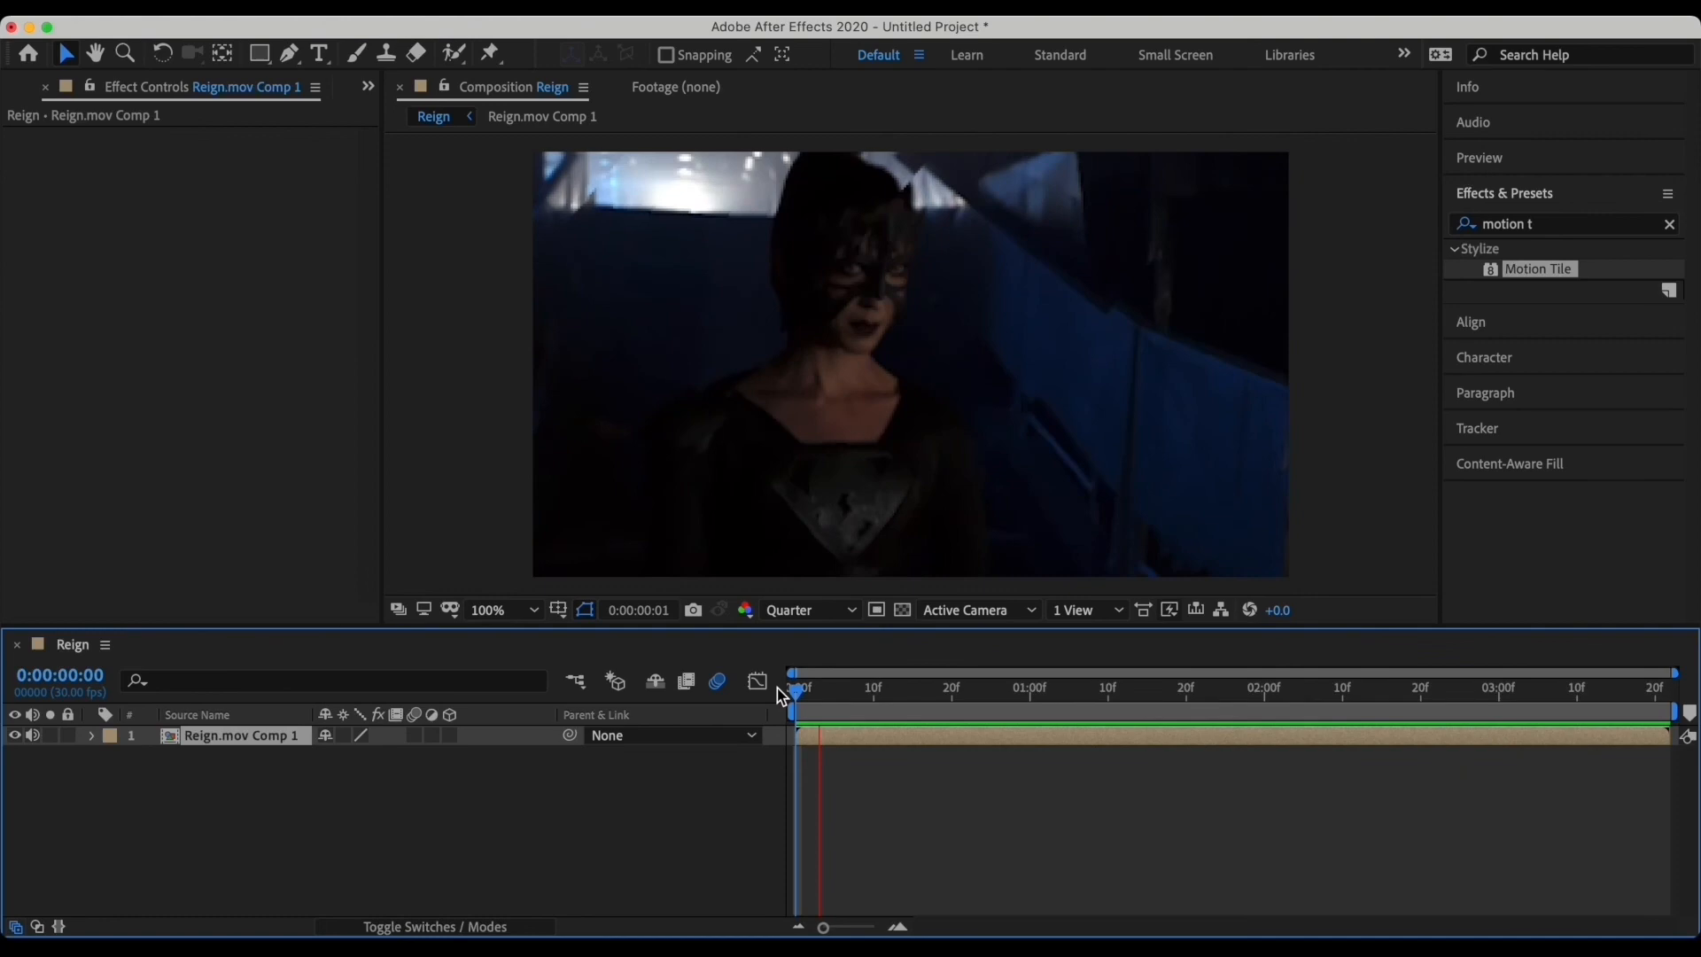
pyautogui.click(828, 688)
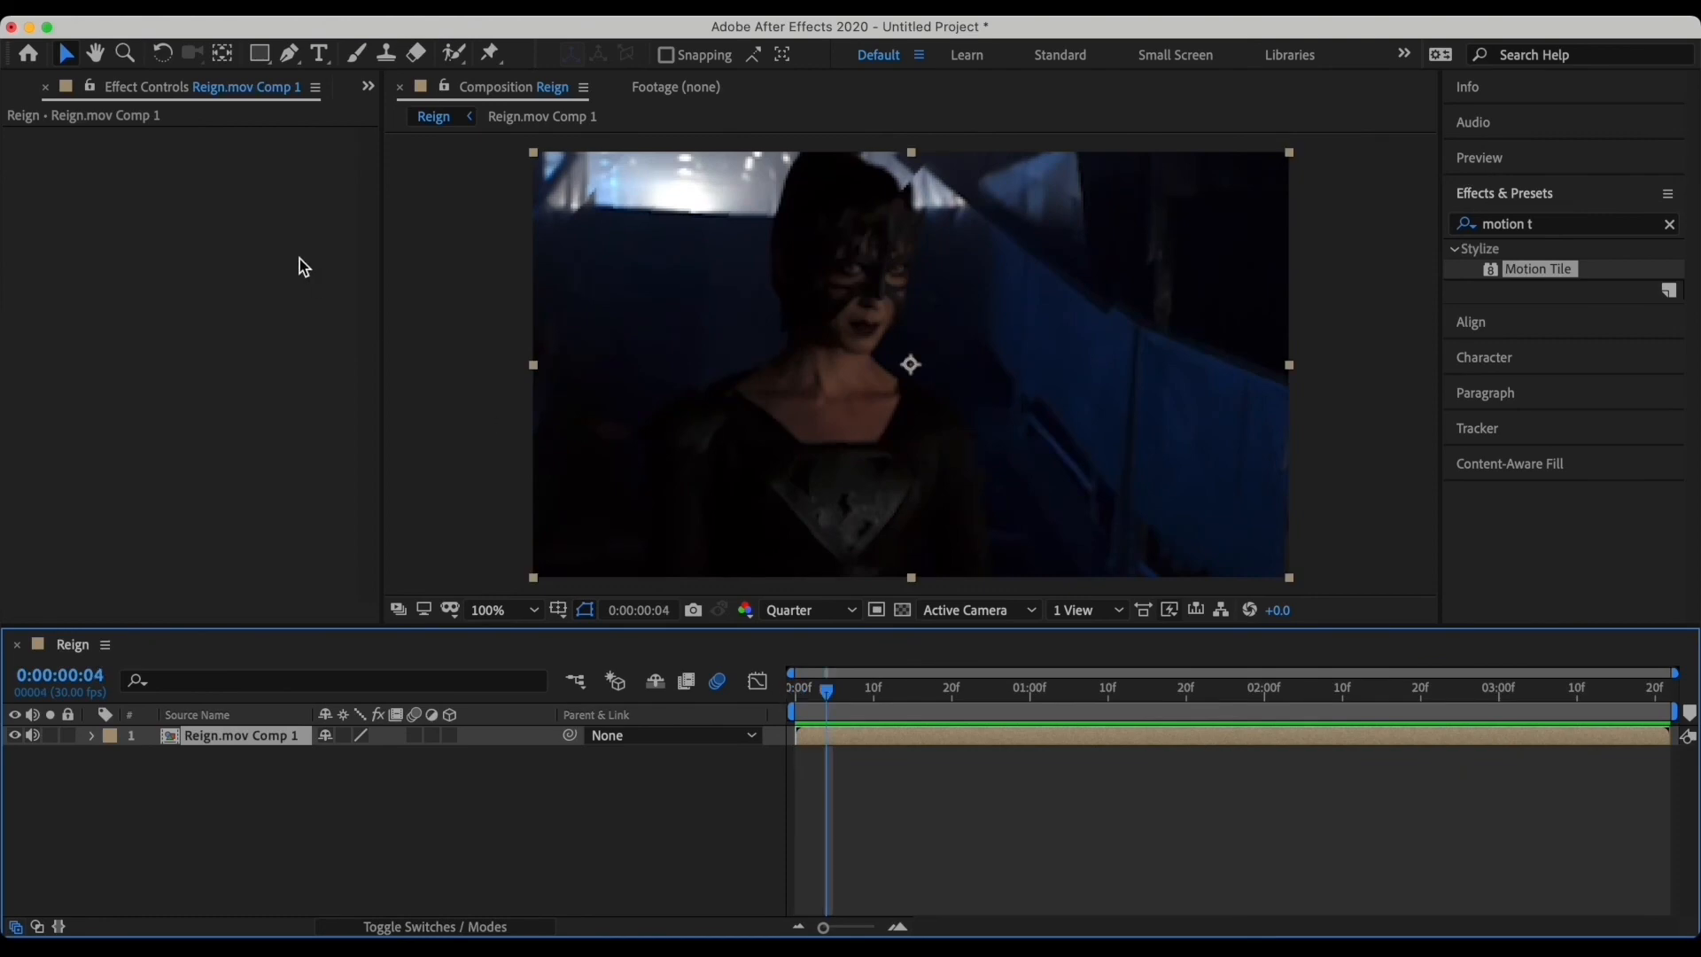